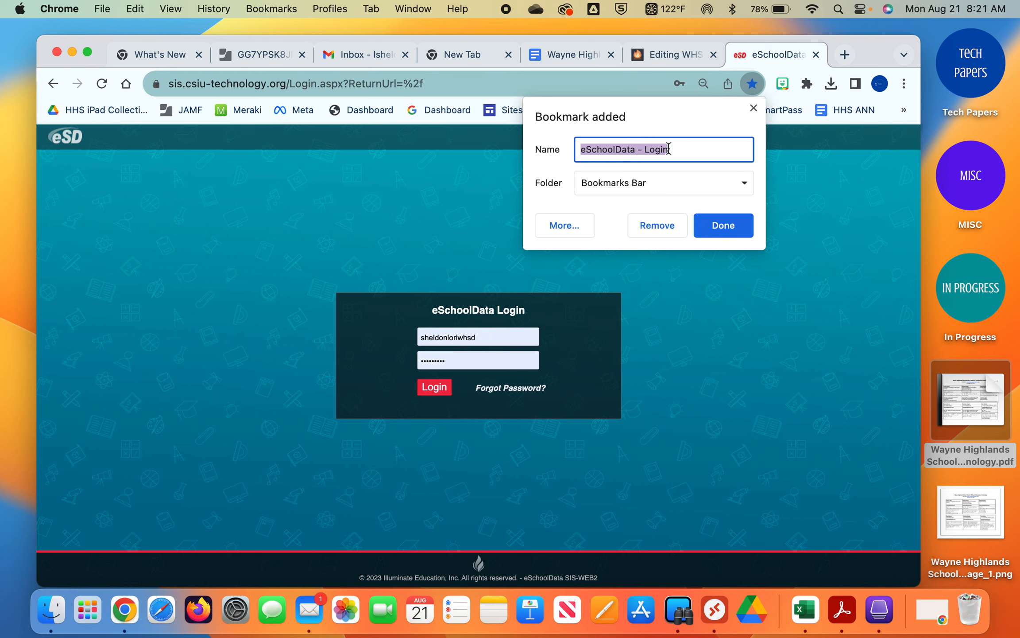
# Name the new eSchoolData bookmark 'SIS' and confirm it.
pyautogui.write('SIS')
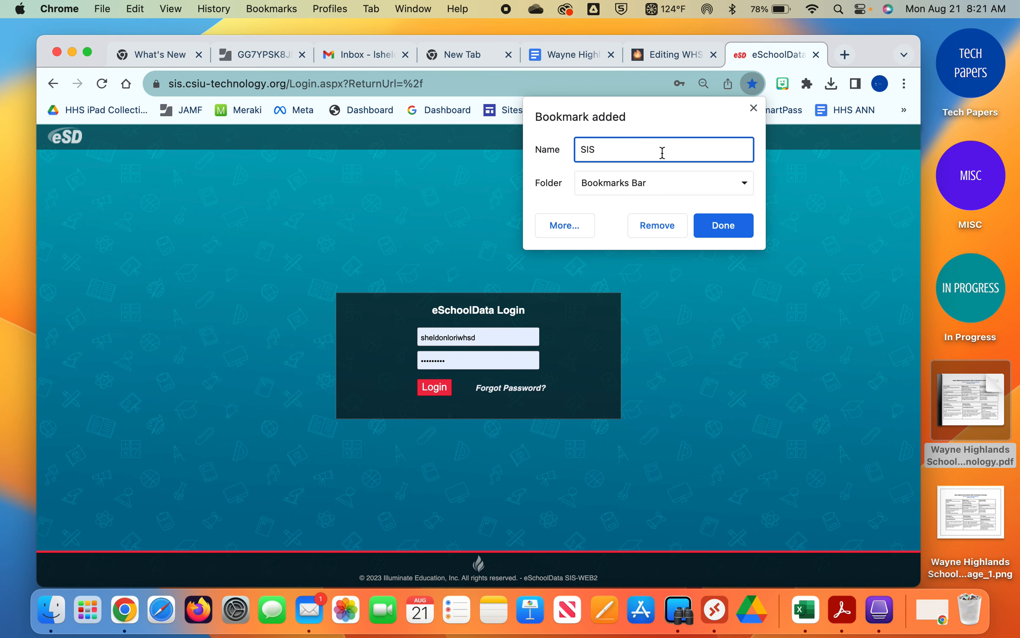
pyautogui.click(722, 225)
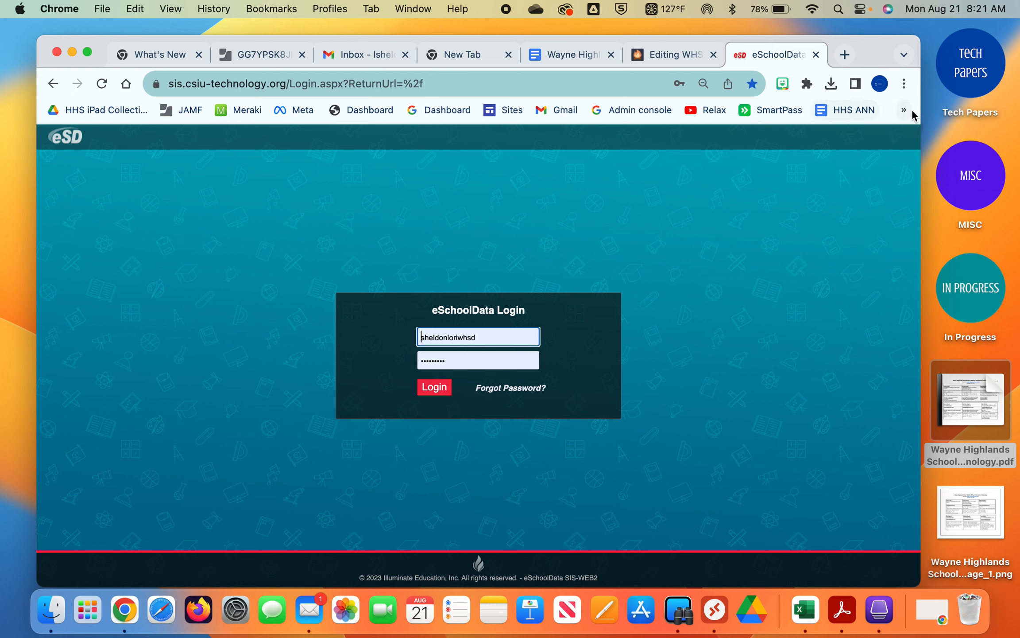
# Open the bookmarks bar overflow chevron to reveal the hidden SIS bookmark.
pyautogui.click(904, 109)
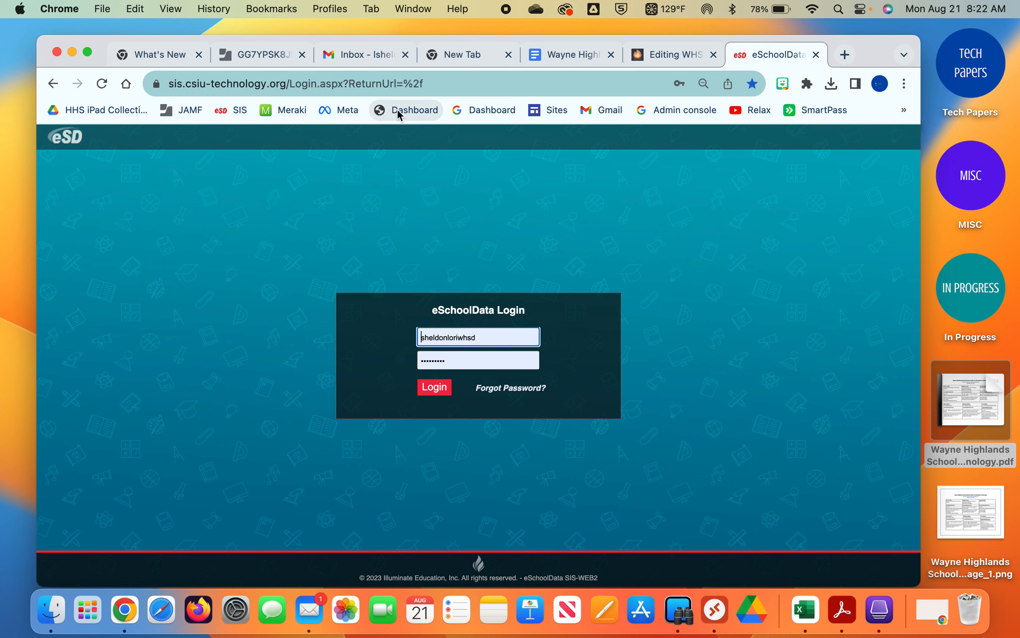
pyautogui.moveTo(192, 109)
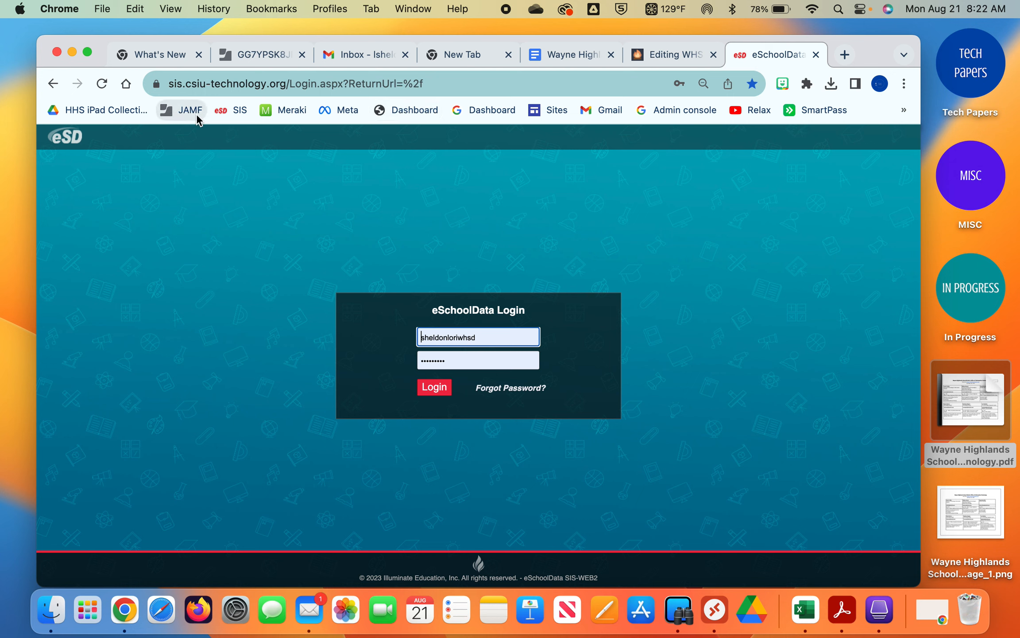
pyautogui.moveTo(240, 114)
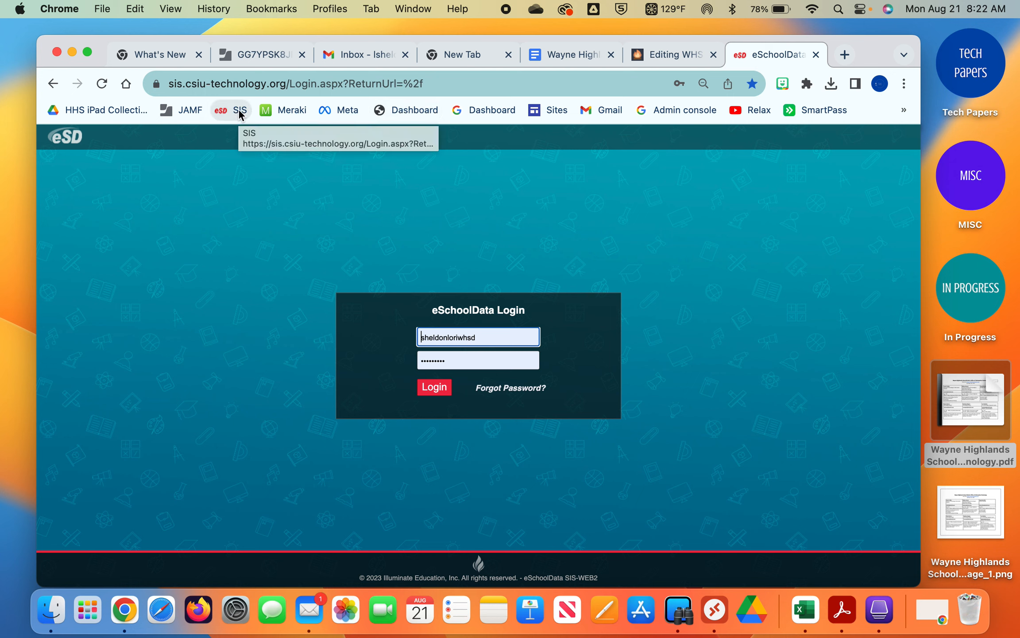
# Edit the SIS bookmark, clear its name, and save it as icon-only.
pyautogui.rightClick(231, 110)
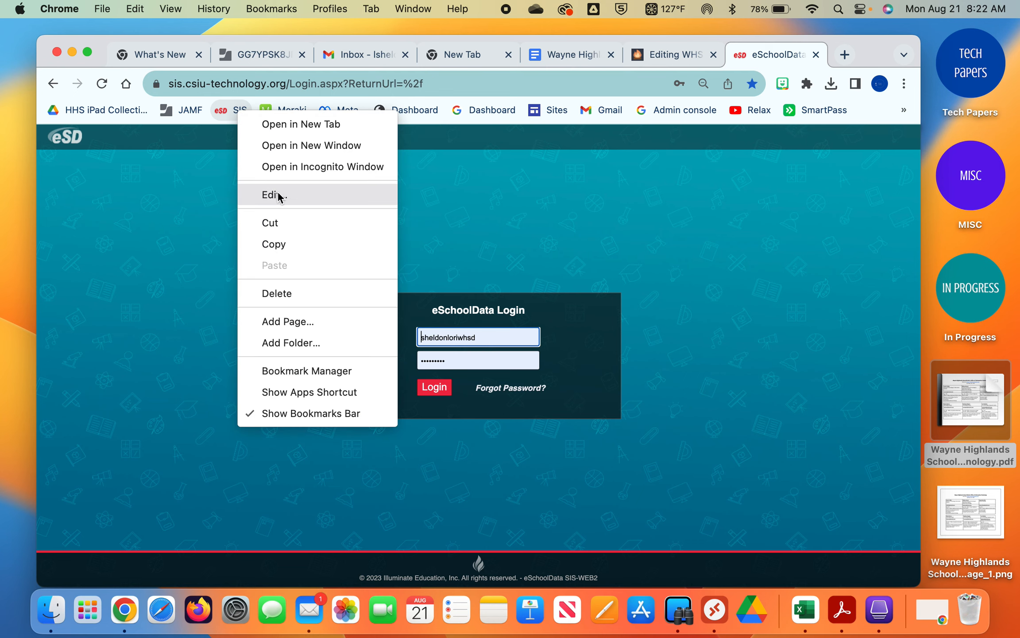
pyautogui.click(274, 194)
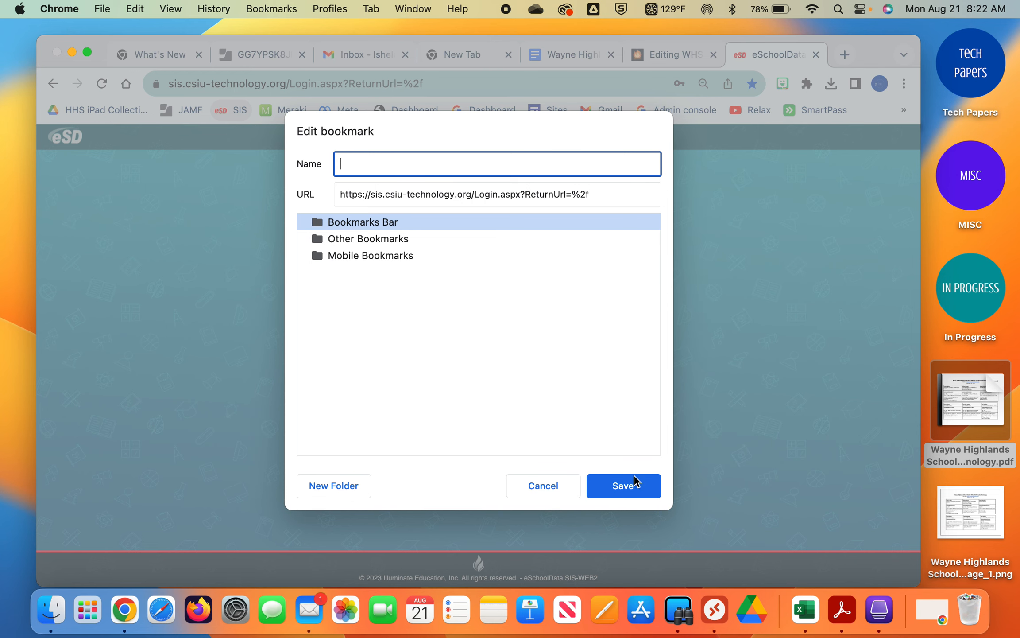
pyautogui.click(541, 485)
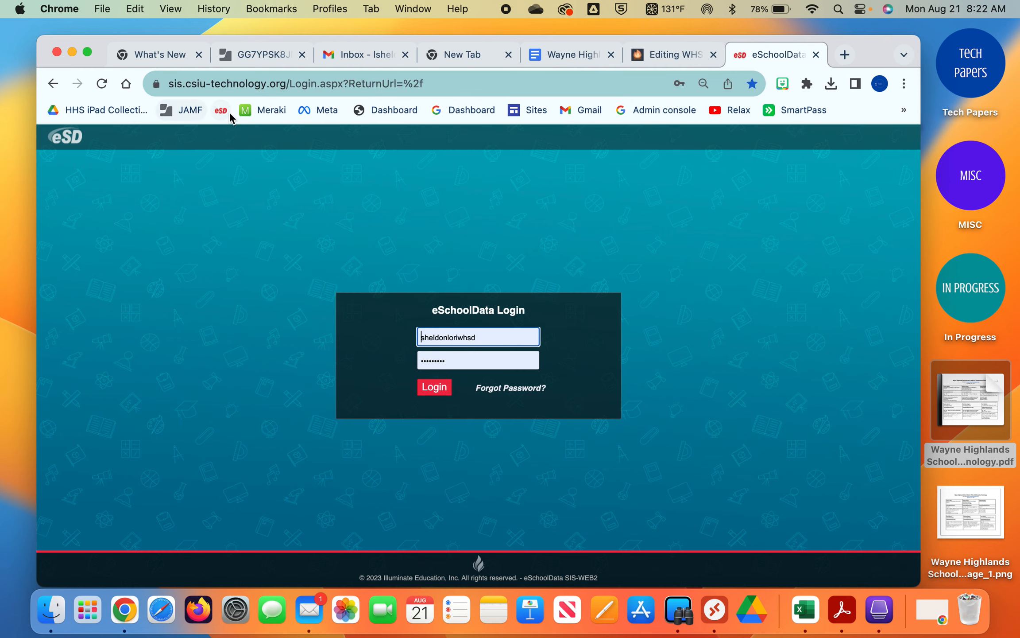
pyautogui.moveTo(193, 115)
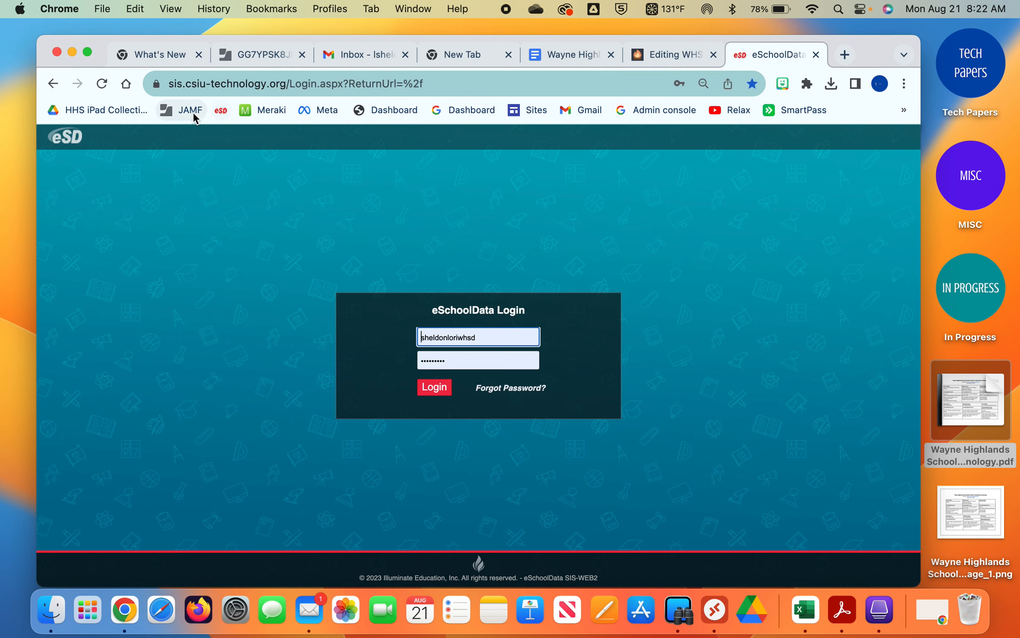
pyautogui.moveTo(190, 110)
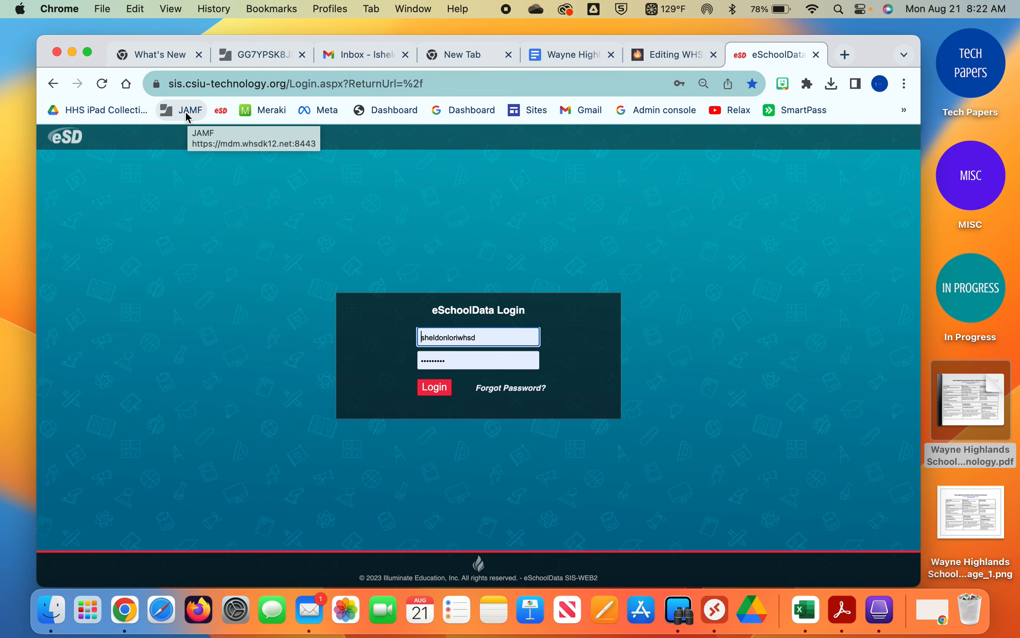
# Open the edit dialog for the JAMF bookmark from its context menu.
pyautogui.rightClick(190, 109)
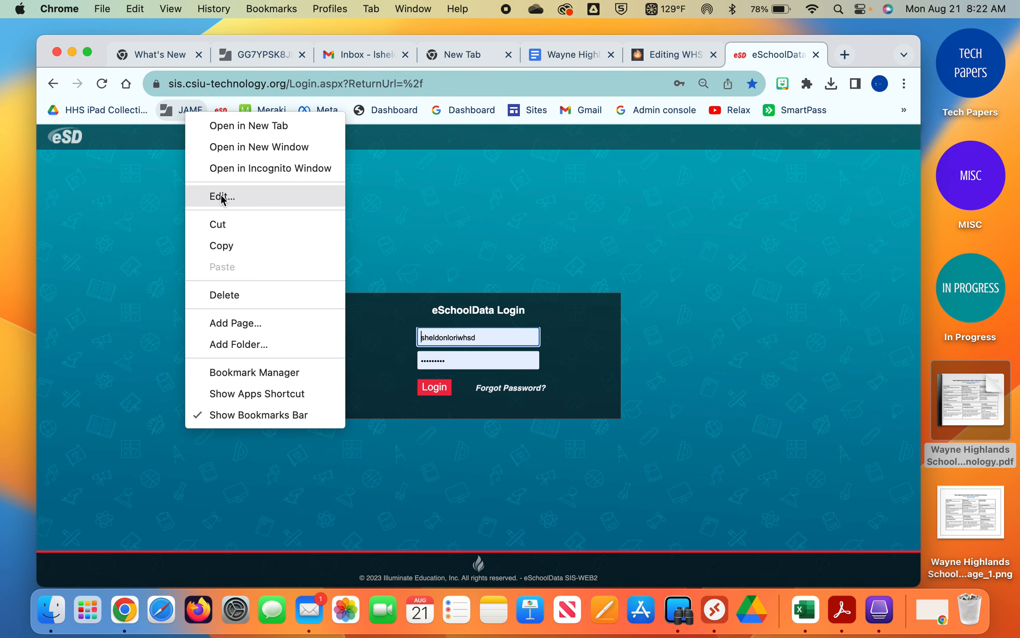
pyautogui.click(223, 197)
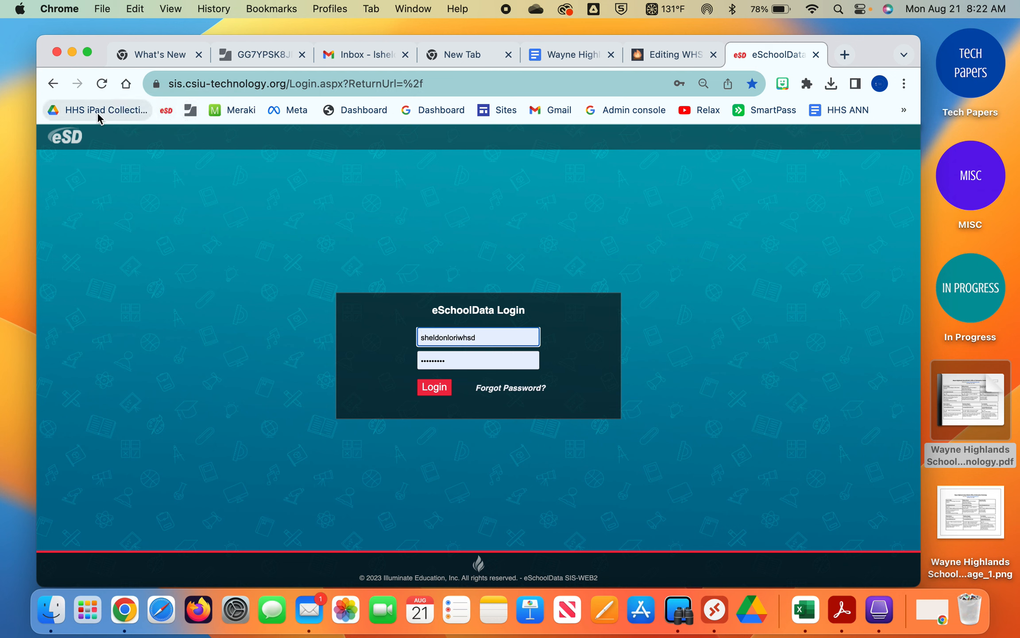
# Open the context menu for the HHS iPad Collection bookmark to delete it.
pyautogui.rightClick(98, 109)
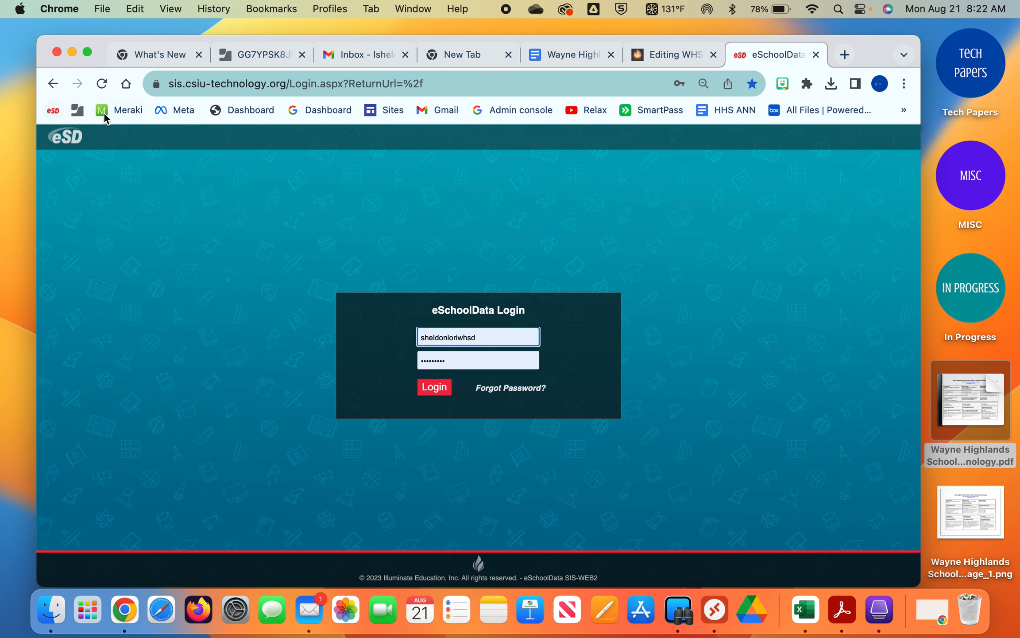
pyautogui.moveTo(180, 122)
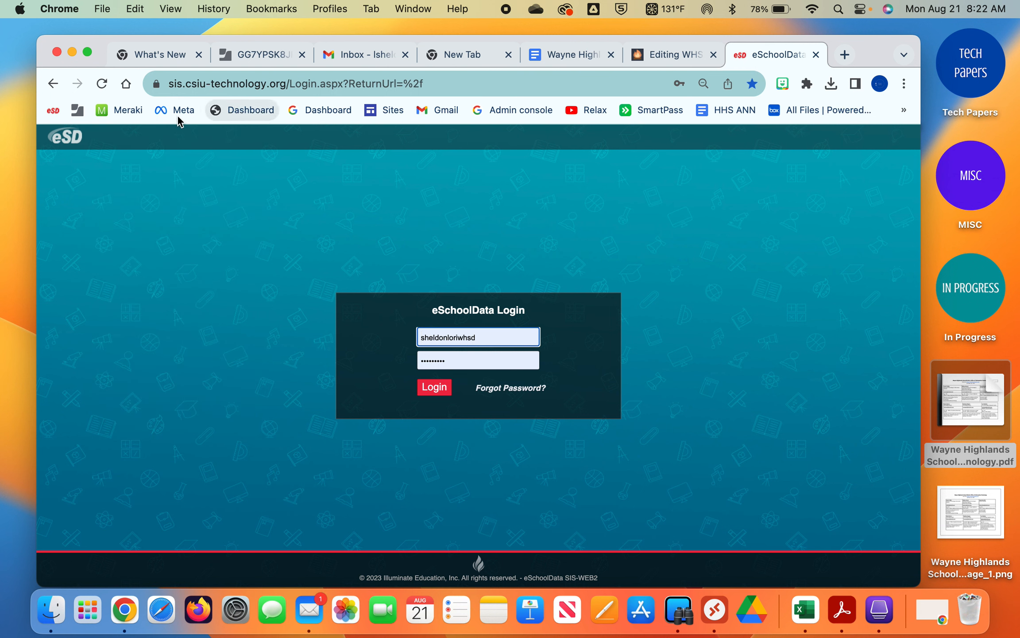